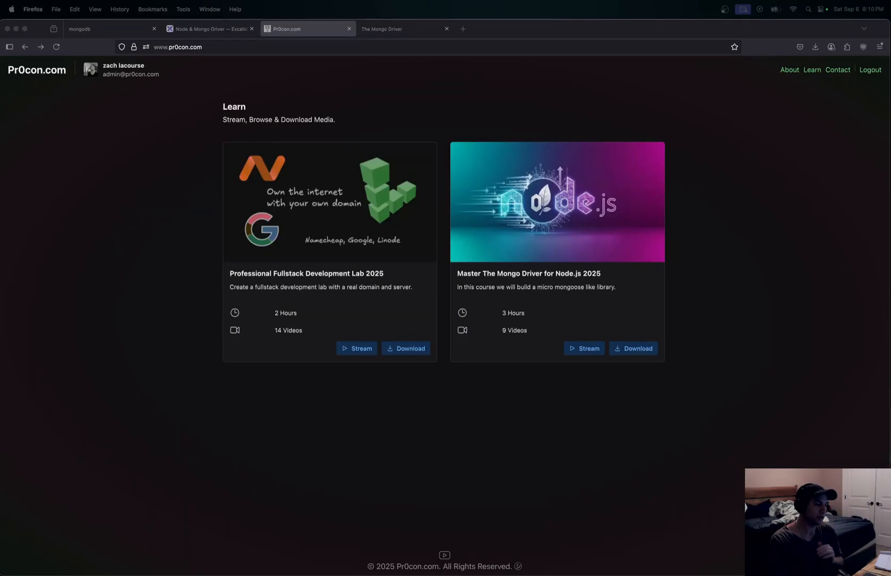
pyautogui.moveTo(643, 209)
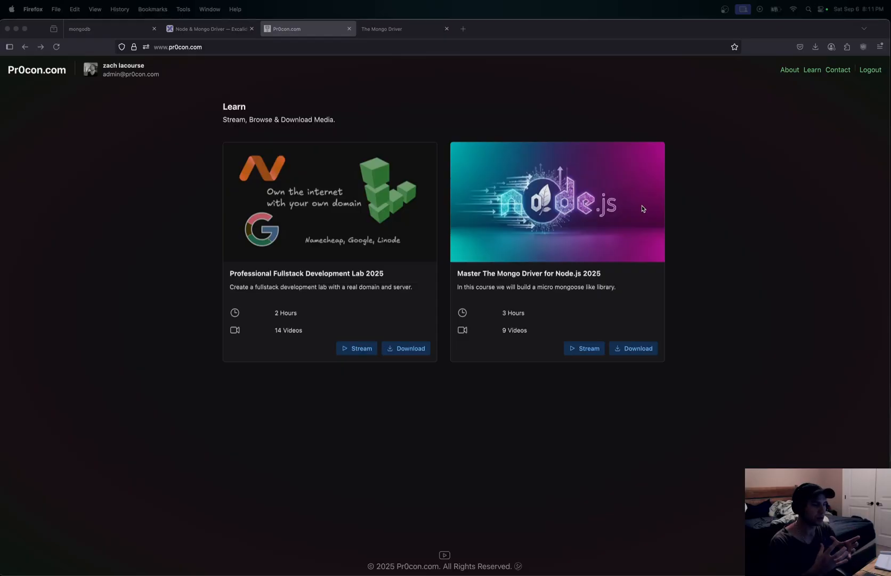
pyautogui.moveTo(466, 57)
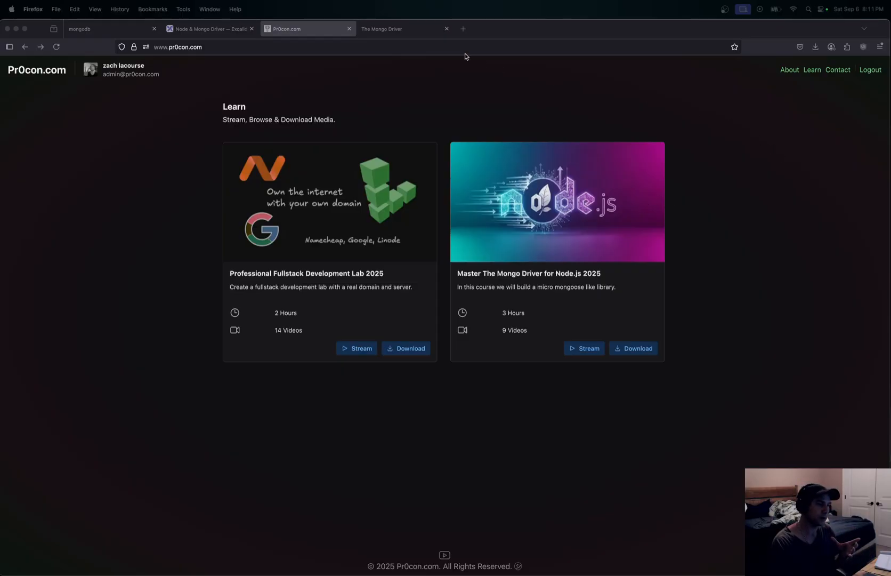
# - Enter an empty JSON object {} in the Construct Json Message editor
pyautogui.click(404, 29)
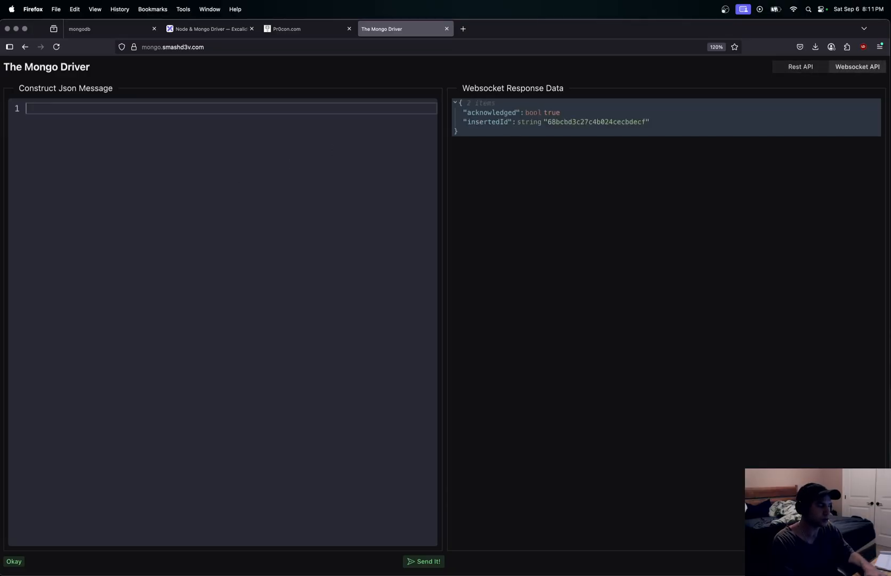
pyautogui.write('{')
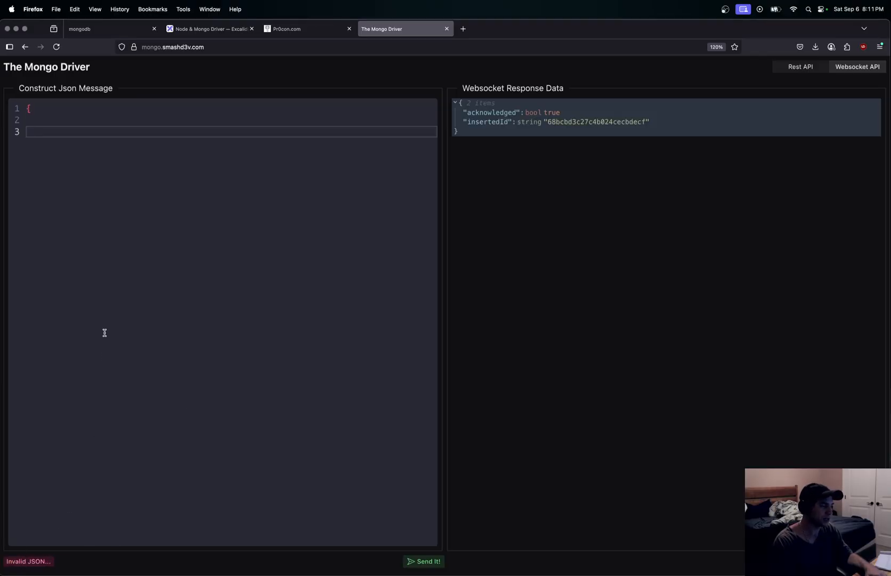
pyautogui.write('}')
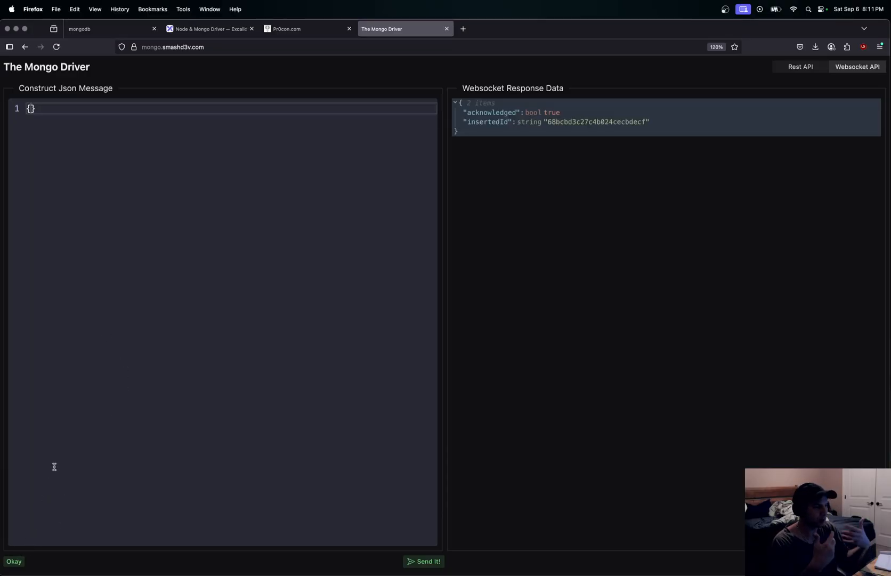
pyautogui.moveTo(282, 419)
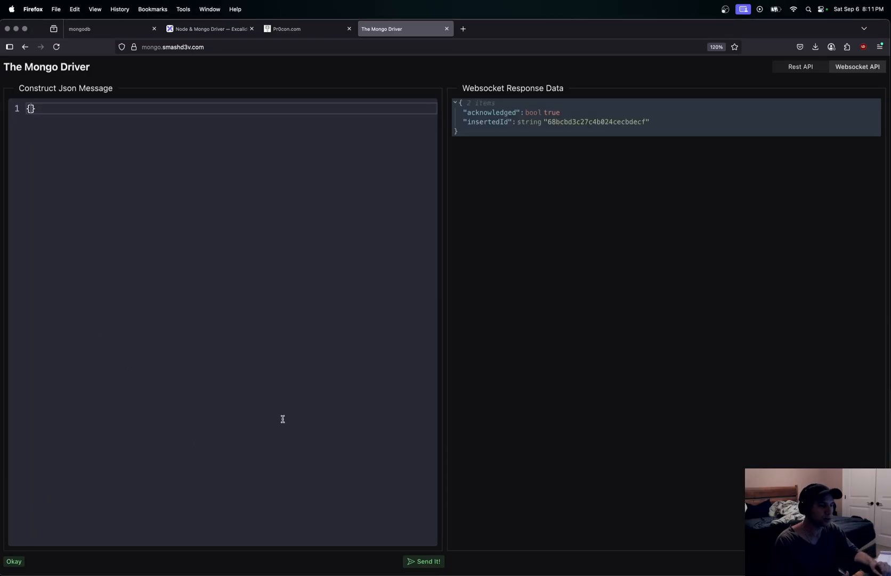
pyautogui.moveTo(302, 378)
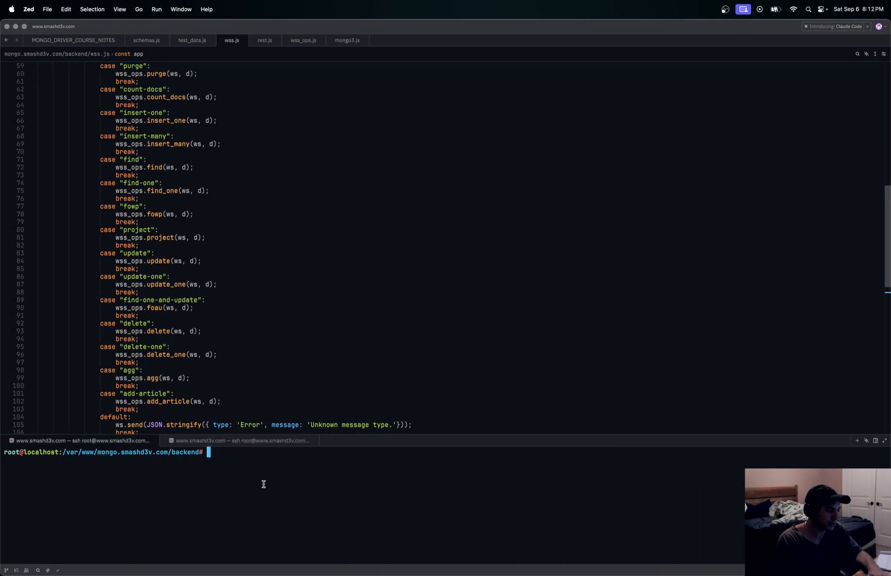
# - Start the websocket server with node wss in Zed's terminal
pyautogui.write('node wss')
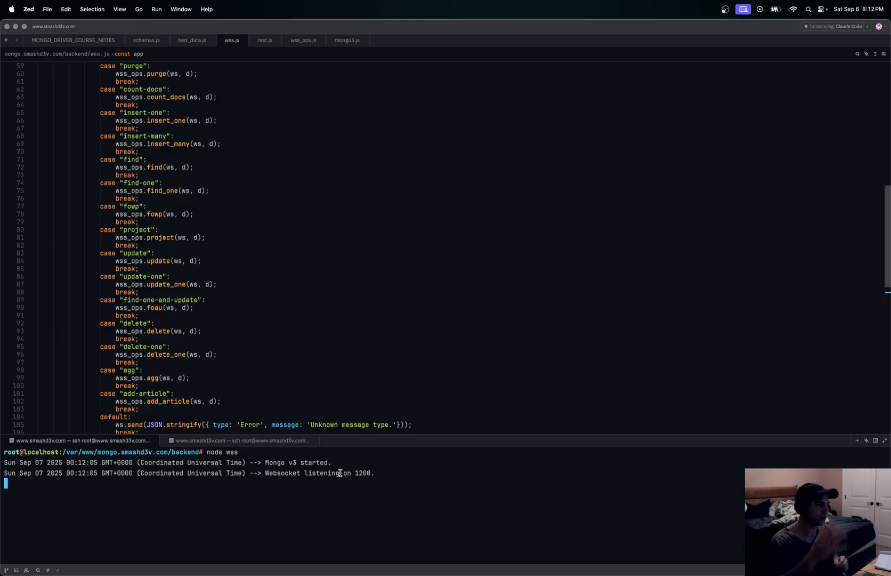
pyautogui.moveTo(187, 257)
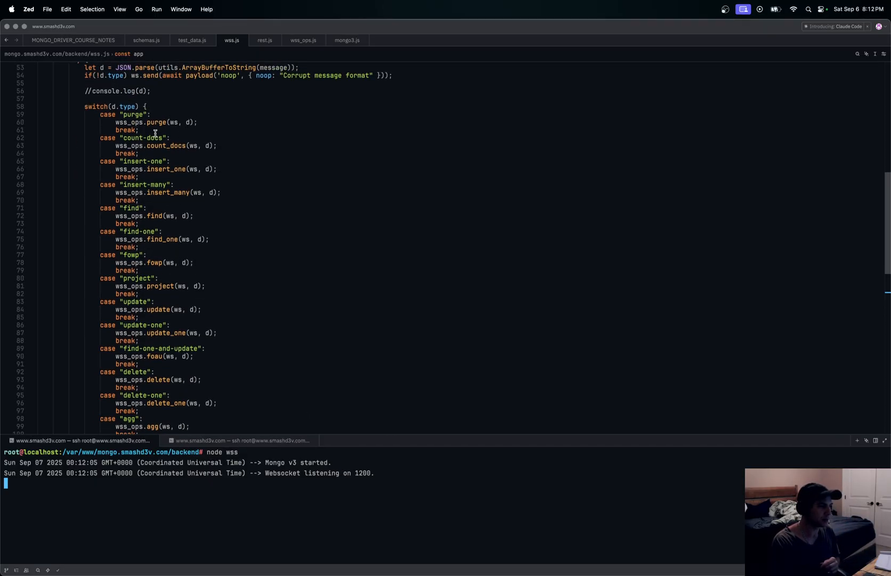
pyautogui.moveTo(265, 39)
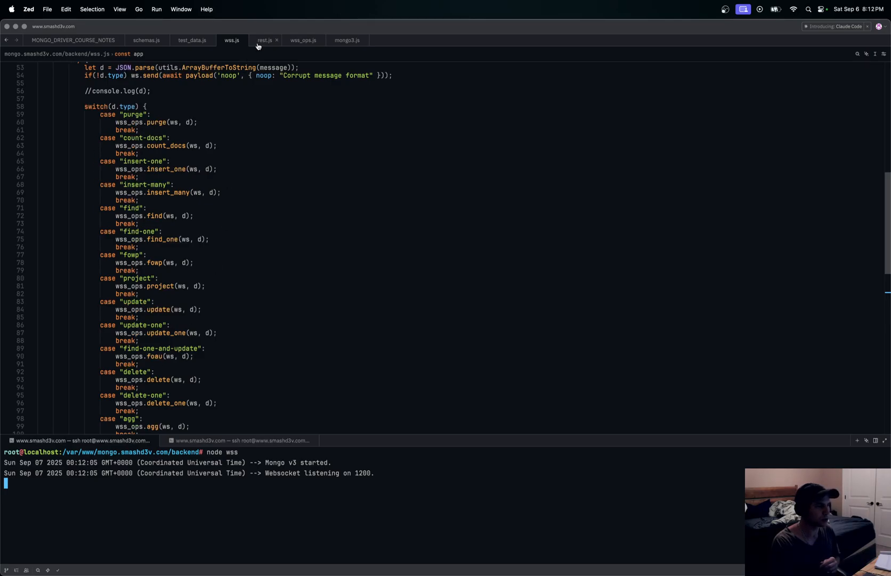
# - Review the /api/mongo route handler in rest.js, then return to the Mongo Driver page
pyautogui.click(264, 40)
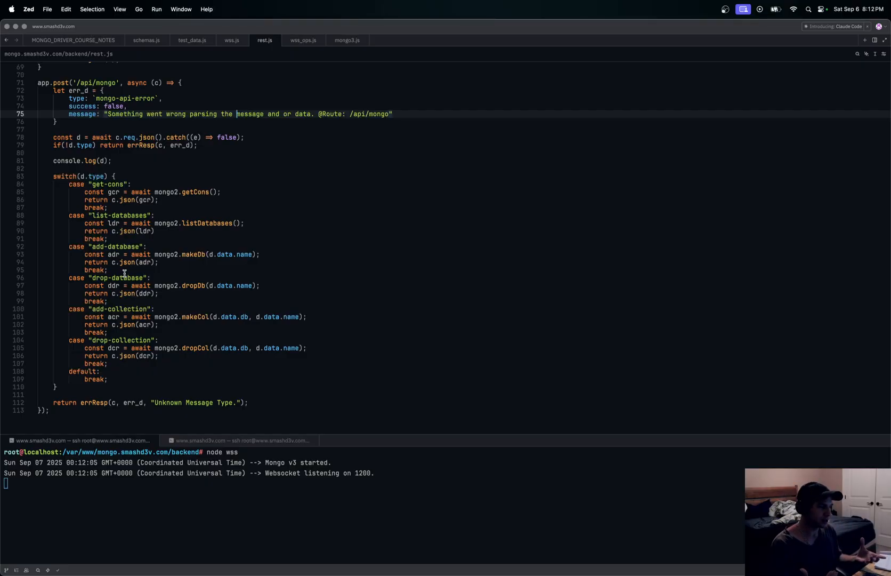
pyautogui.moveTo(179, 266)
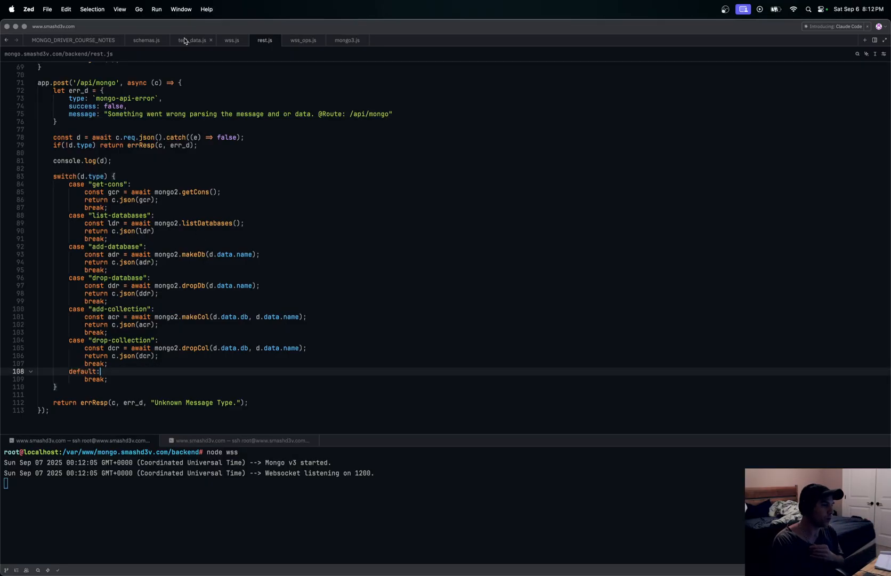
pyautogui.click(192, 39)
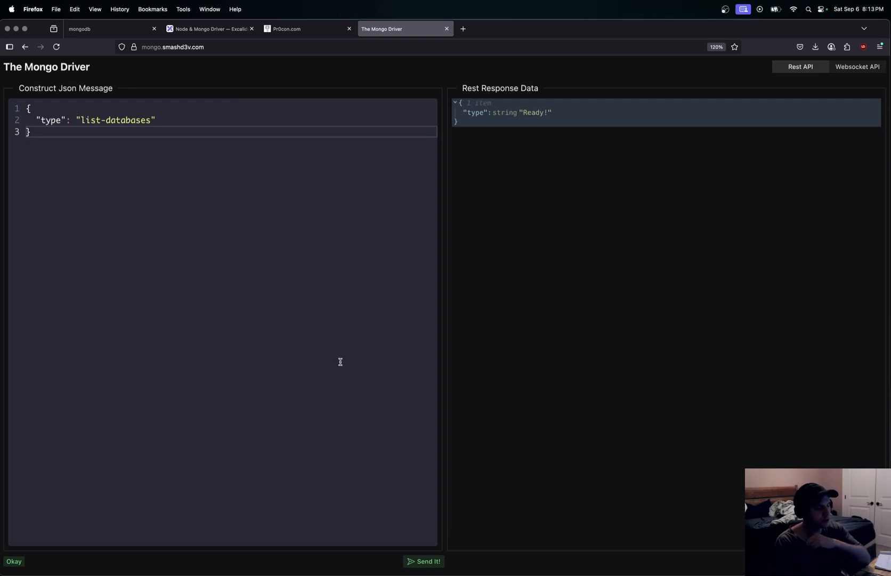
# - Send list-databases, then add-database HELLO-WORLD via the Rest API, and return to Pr0con.com
pyautogui.click(423, 562)
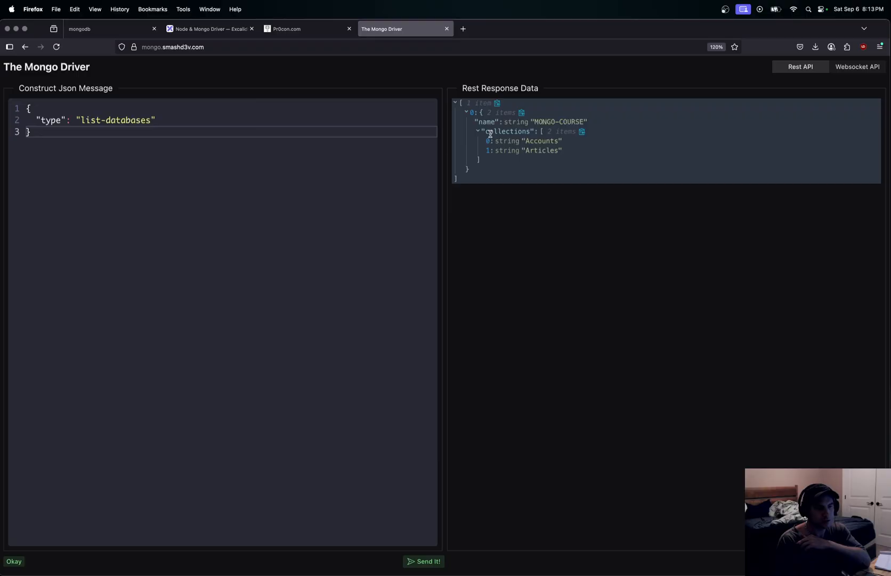
pyautogui.moveTo(717, 118)
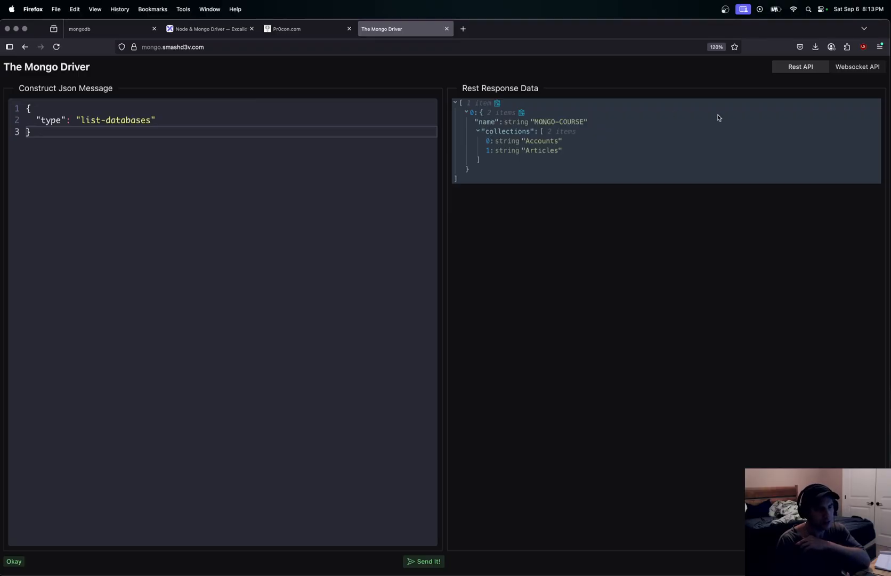
pyautogui.moveTo(562, 105)
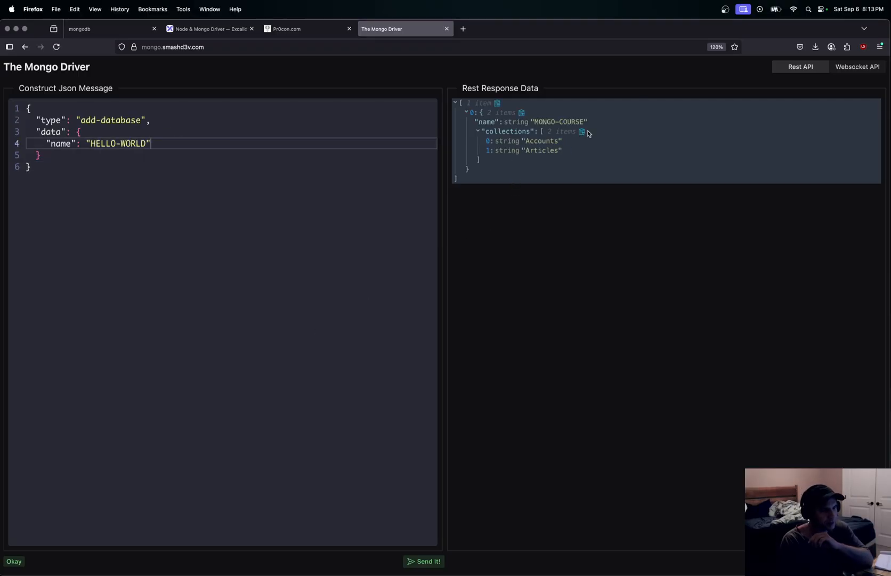
pyautogui.click(426, 562)
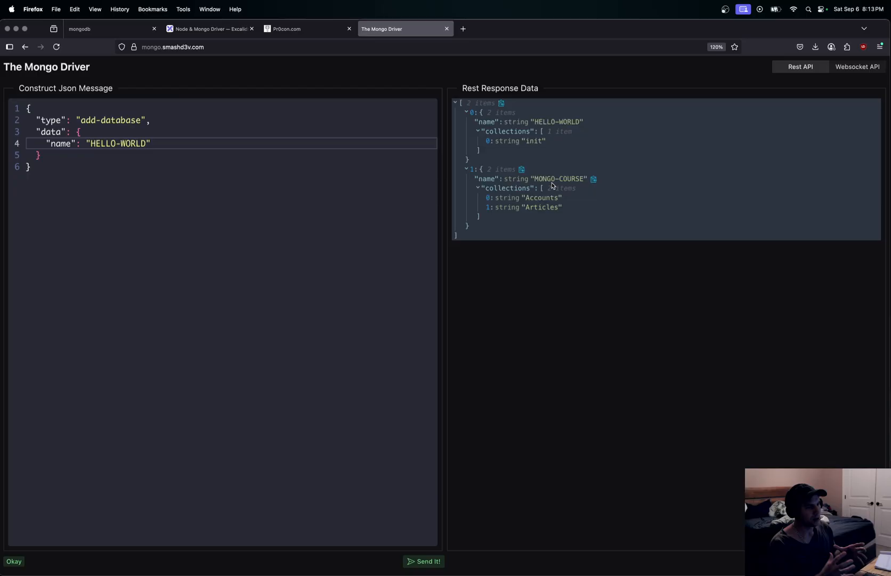
pyautogui.click(286, 29)
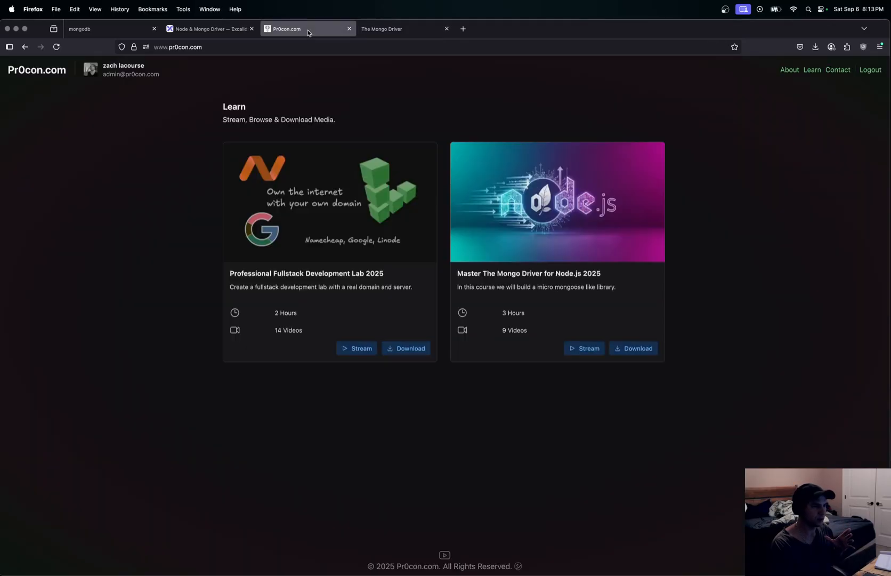
# - Preview the Mongo Driver course lessons, including Install and Secure Mongo, then return to The Mongo Driver
pyautogui.click(584, 348)
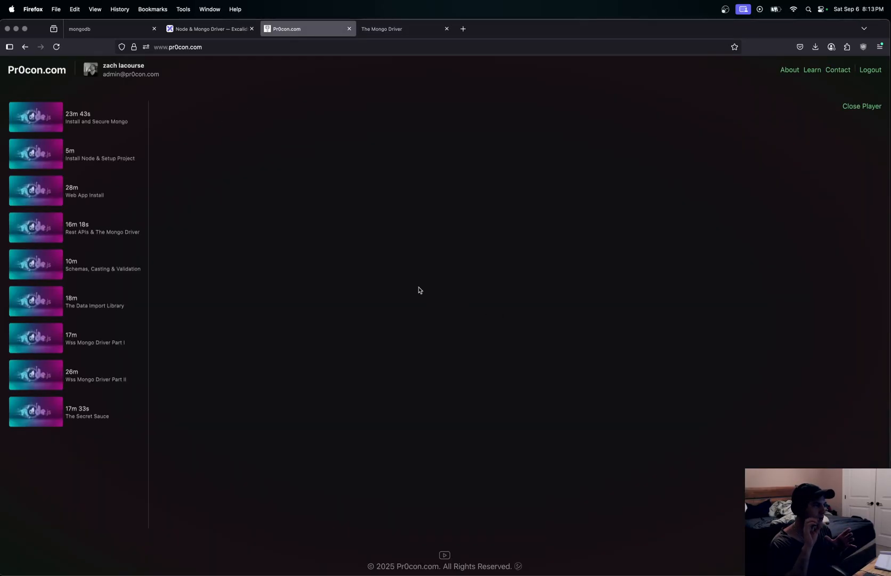
pyautogui.moveTo(452, 228)
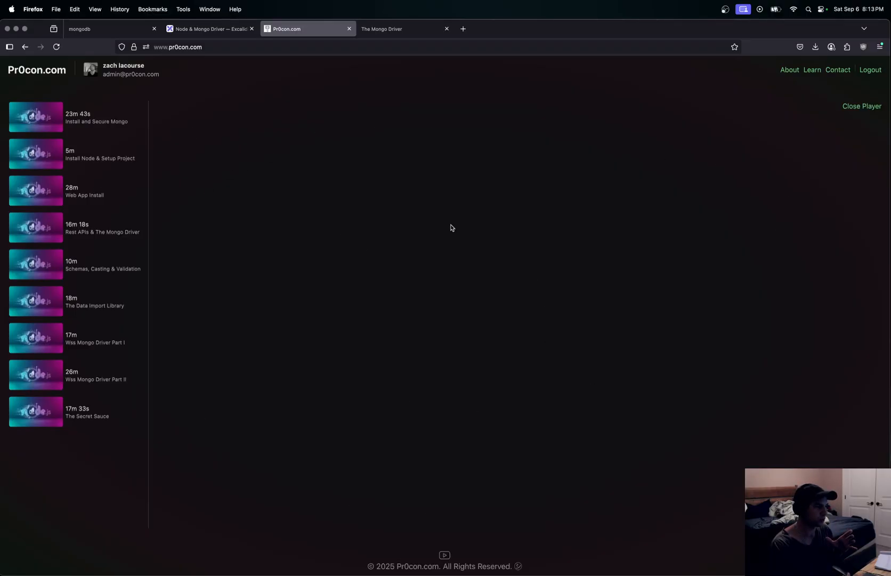
pyautogui.click(36, 117)
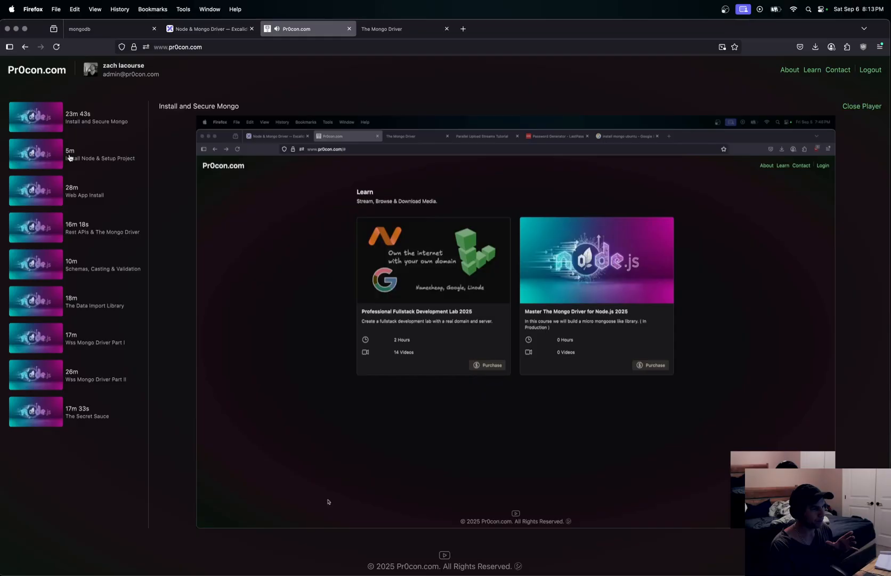
pyautogui.moveTo(619, 318)
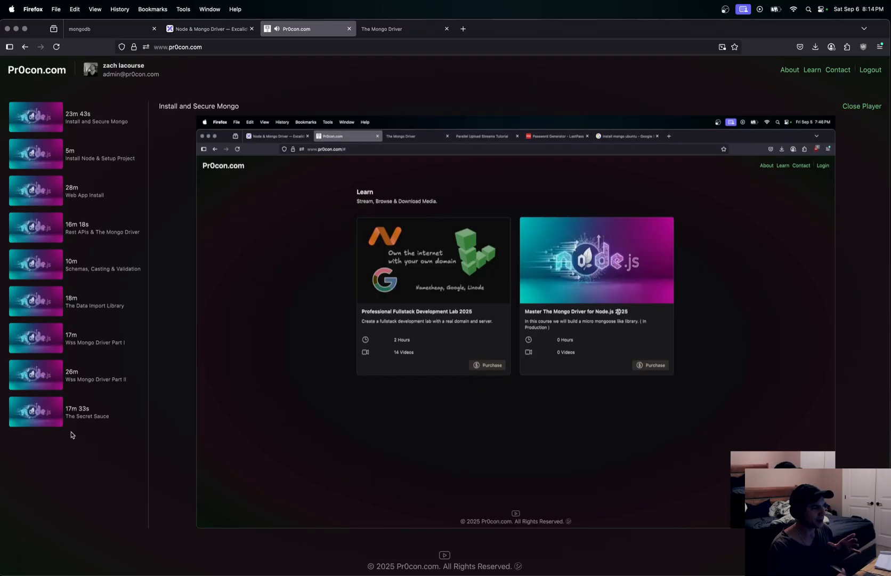
pyautogui.moveTo(71, 367)
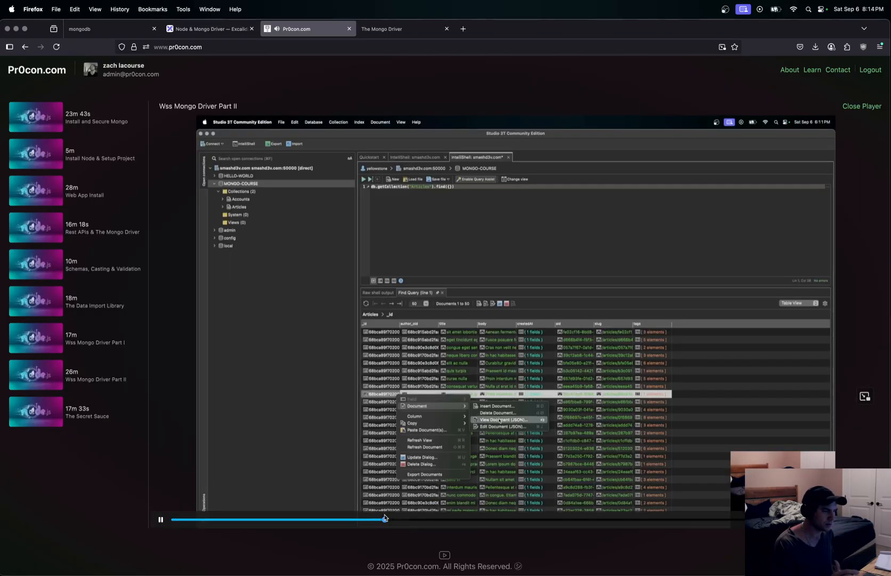
pyautogui.click(502, 423)
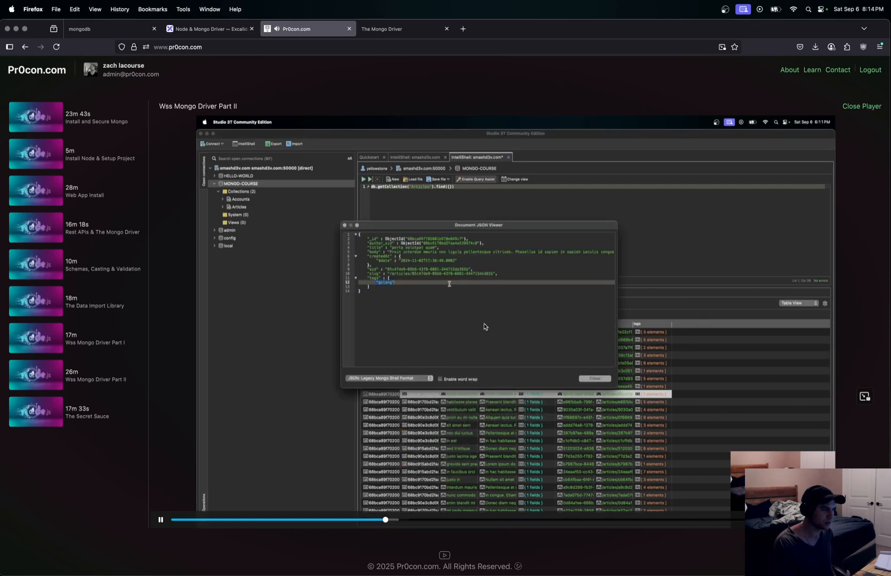
pyautogui.click(96, 338)
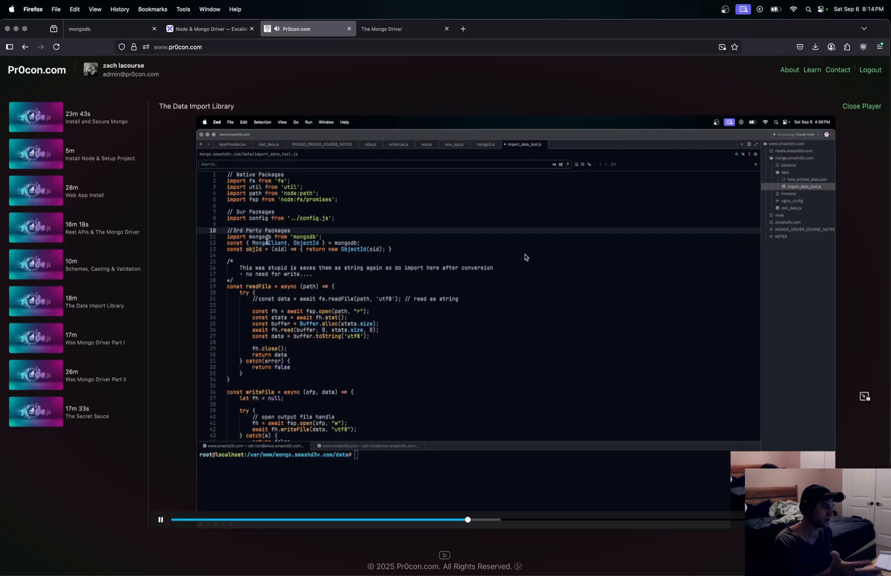
pyautogui.click(161, 520)
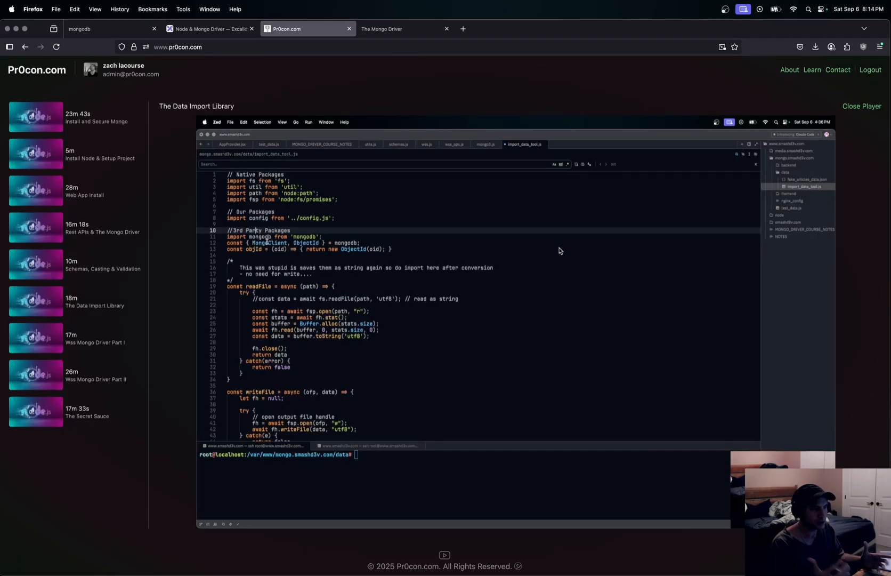
pyautogui.moveTo(413, 217)
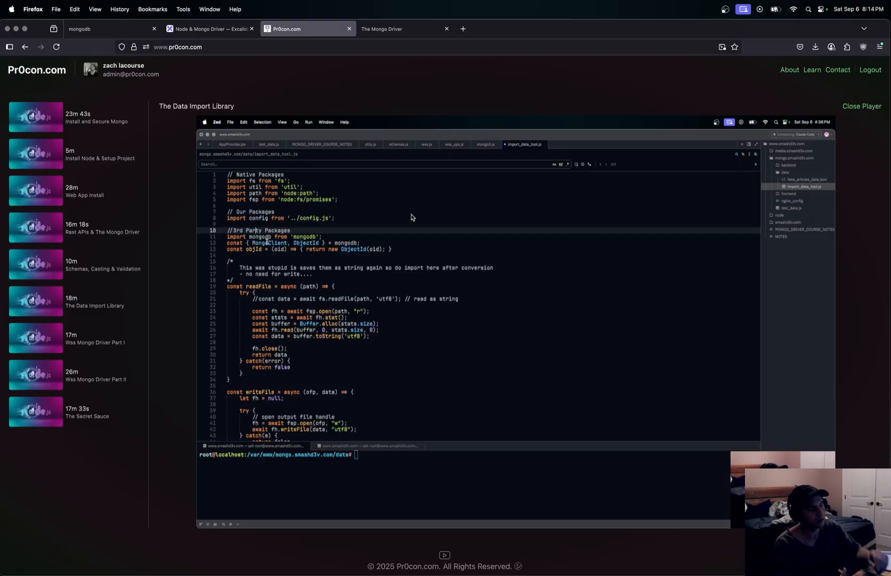
pyautogui.click(403, 29)
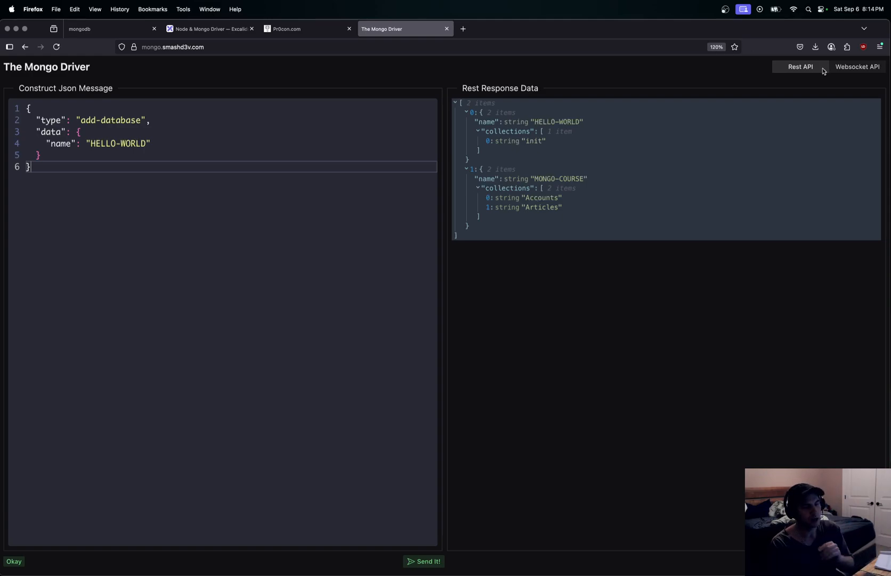
# - Review the wss_ops.js websocket handlers down to the agg pipeline
pyautogui.click(856, 66)
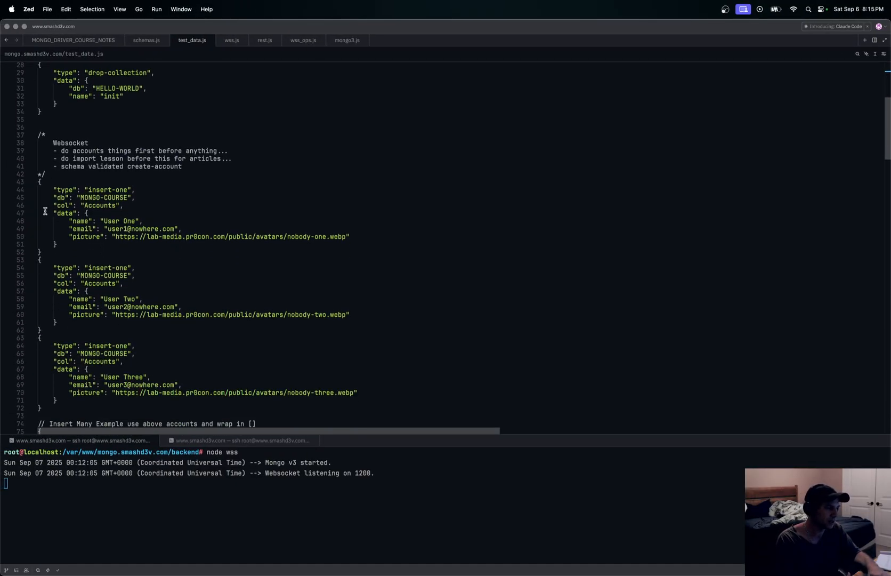
pyautogui.moveTo(302, 40)
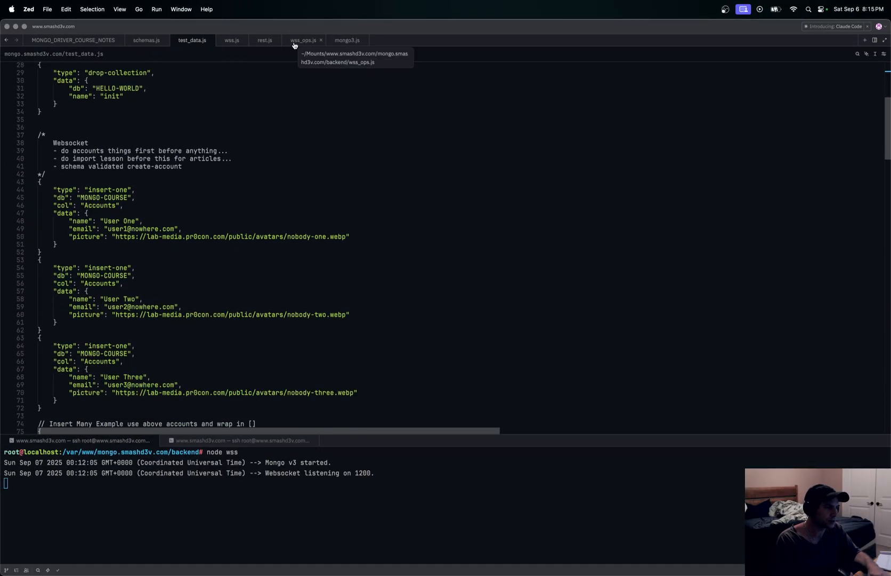
pyautogui.click(304, 39)
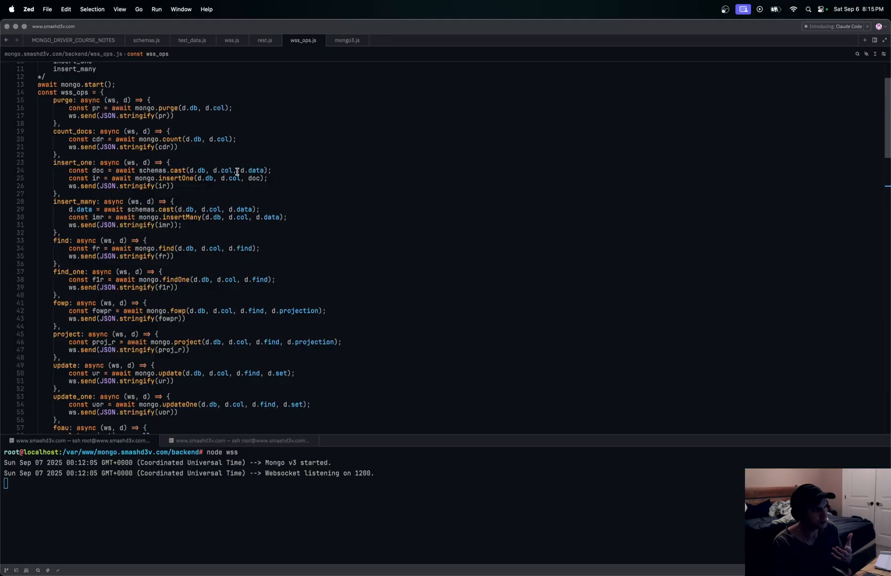
pyautogui.moveTo(80, 262)
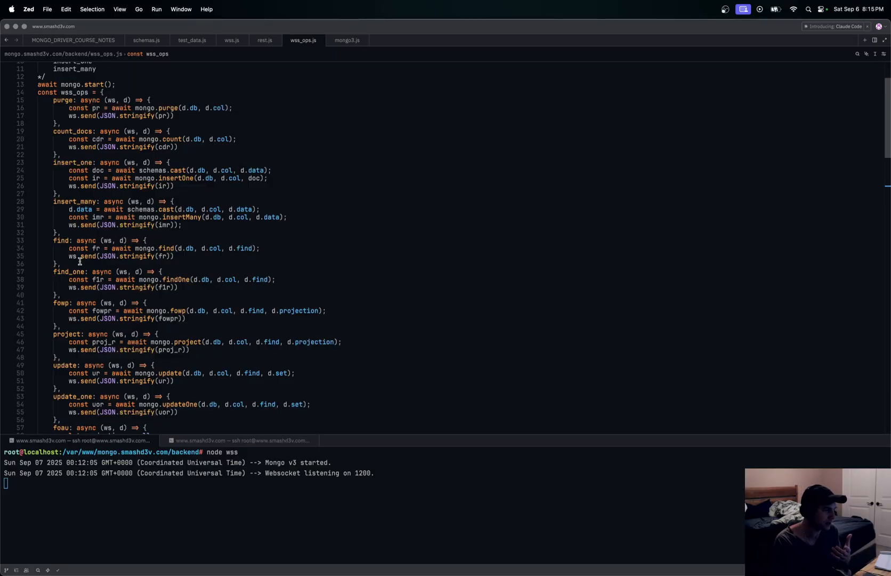
pyautogui.scroll(-3)
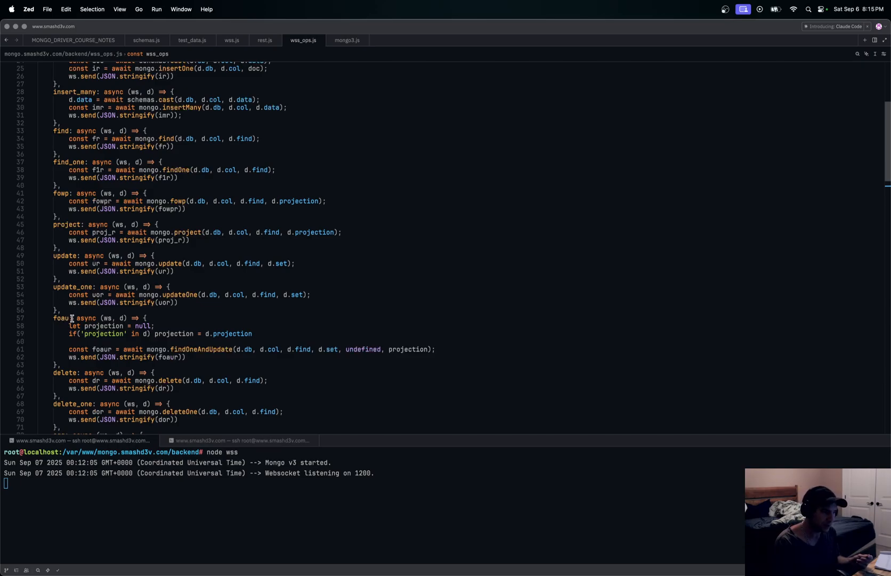
pyautogui.scroll(-3)
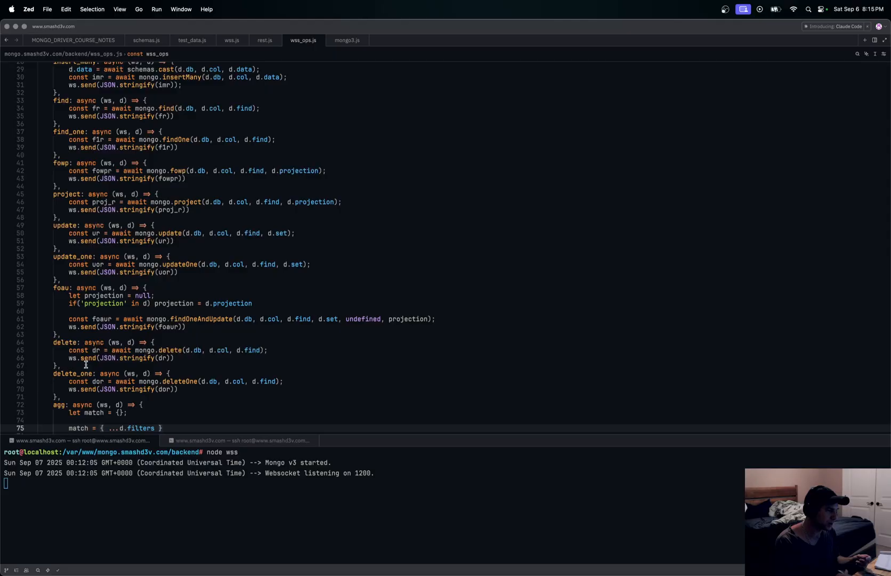
pyautogui.moveTo(40, 389)
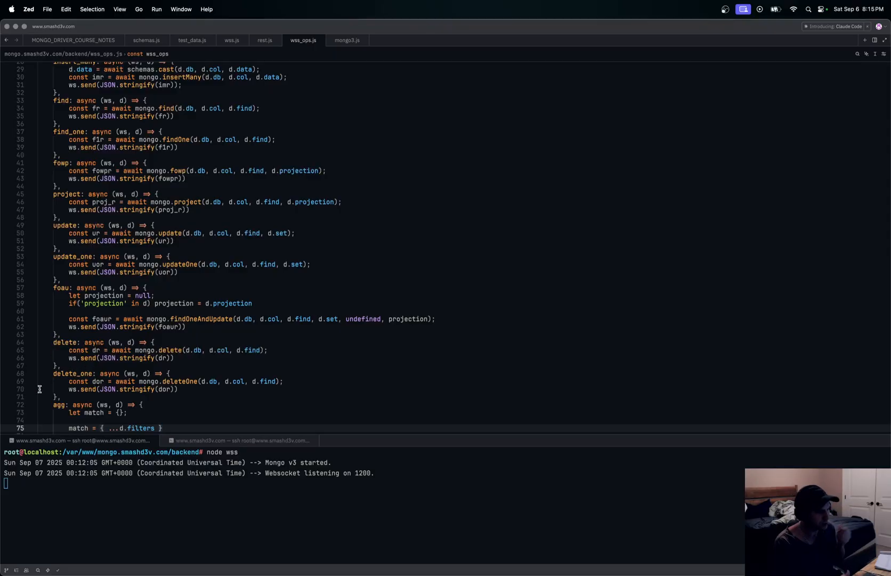
pyautogui.scroll(-3)
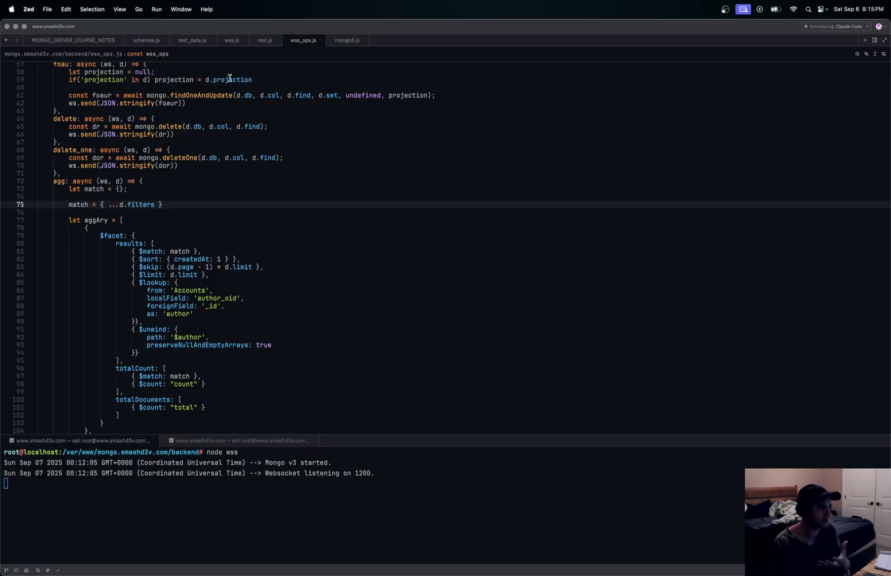
# - Review the update and find-one-and-update payloads in test_data.js
pyautogui.click(192, 40)
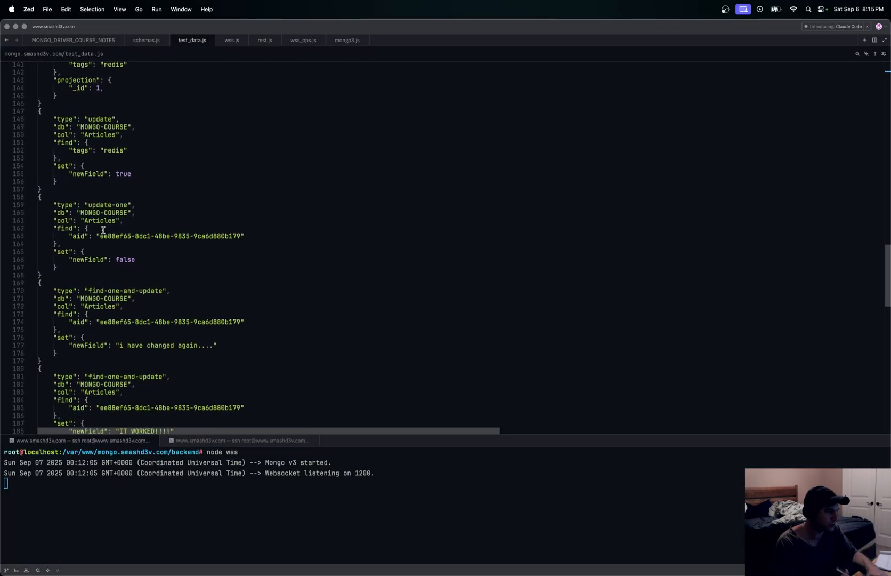
pyautogui.scroll(-3)
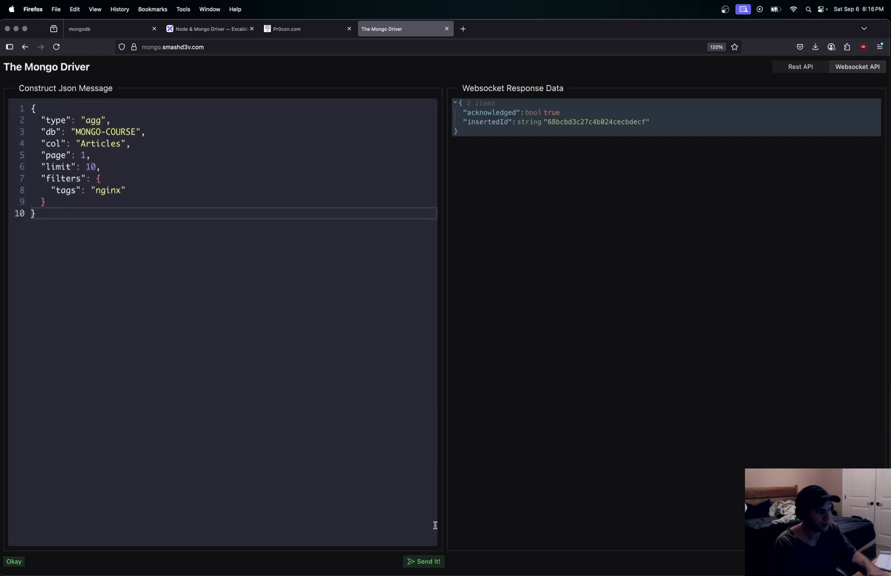
# - Send the nginx-tag Articles aggregation and reveal totals: 470 filtered of 1001 records, 47 pages
pyautogui.click(426, 565)
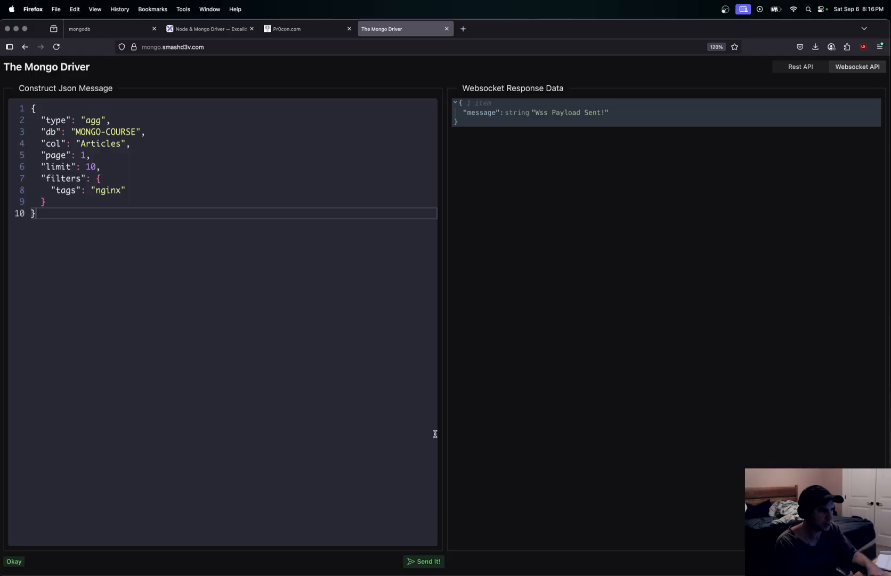
pyautogui.click(799, 66)
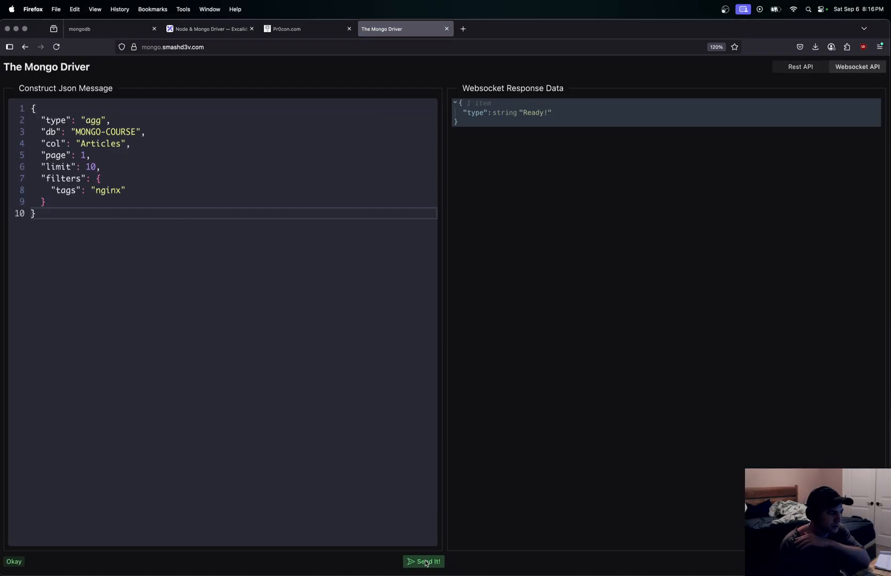
pyautogui.click(423, 561)
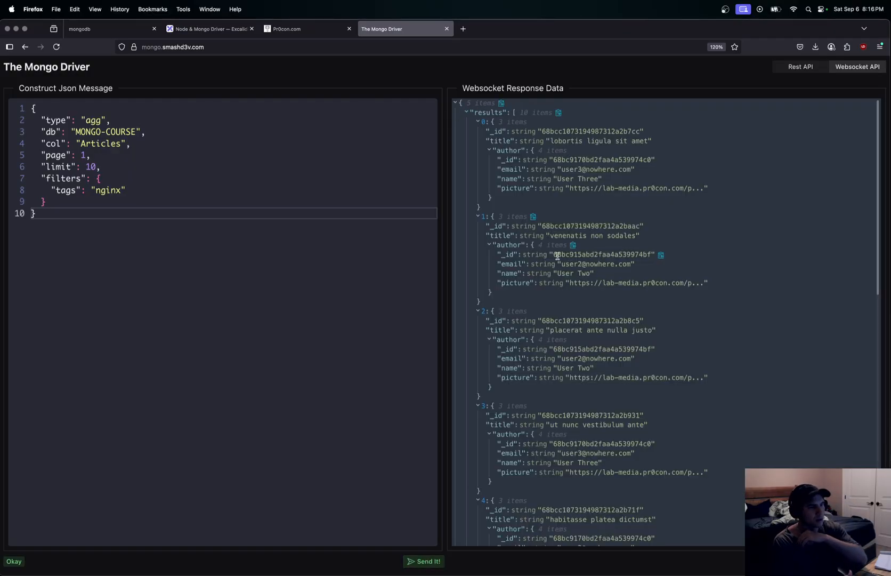
pyautogui.click(463, 111)
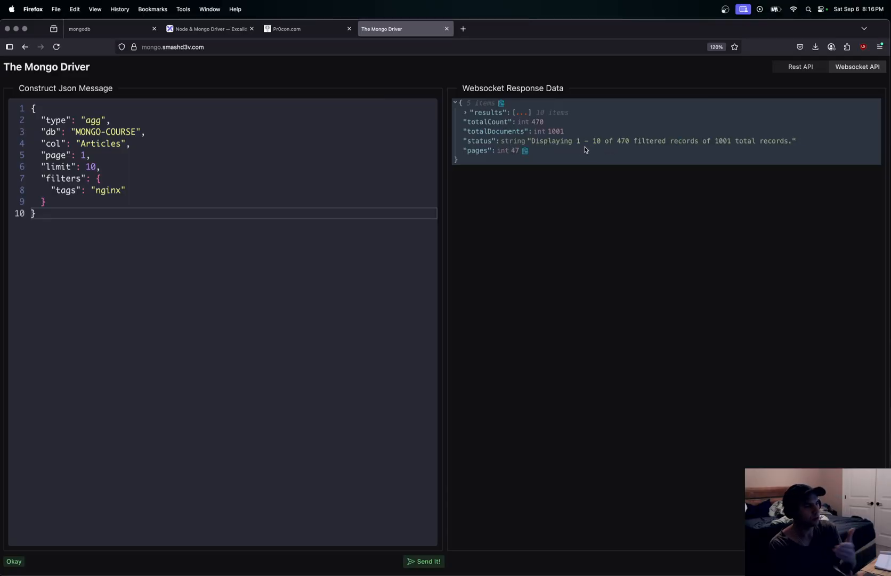
pyautogui.moveTo(642, 147)
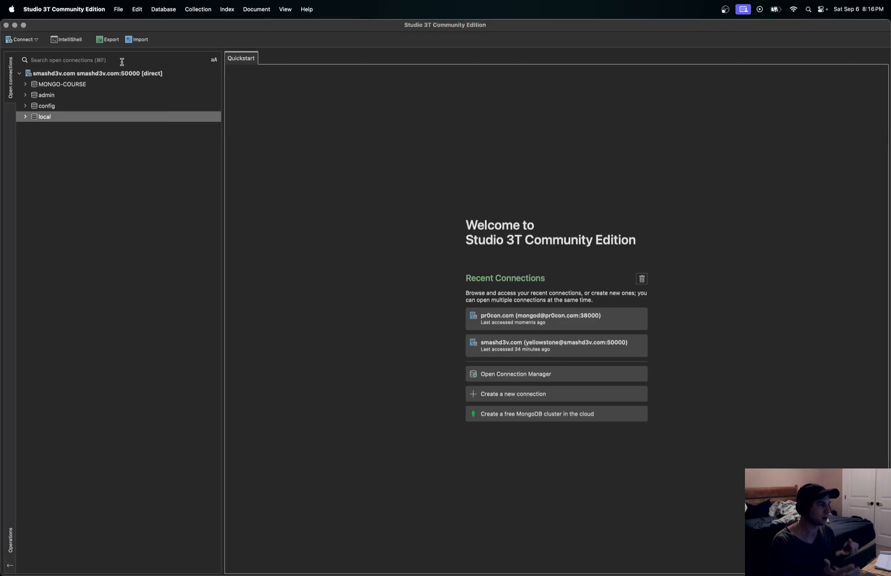
pyautogui.moveTo(68, 60)
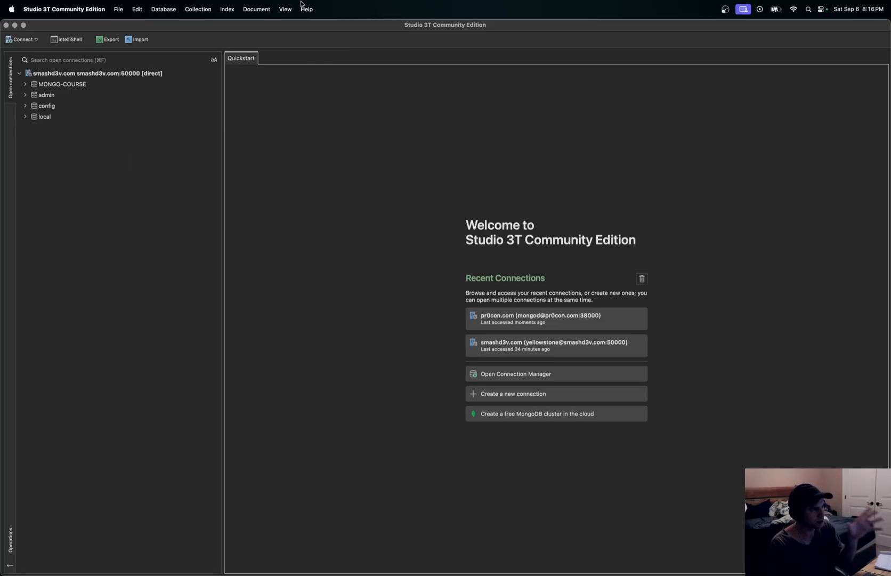
pyautogui.moveTo(59, 17)
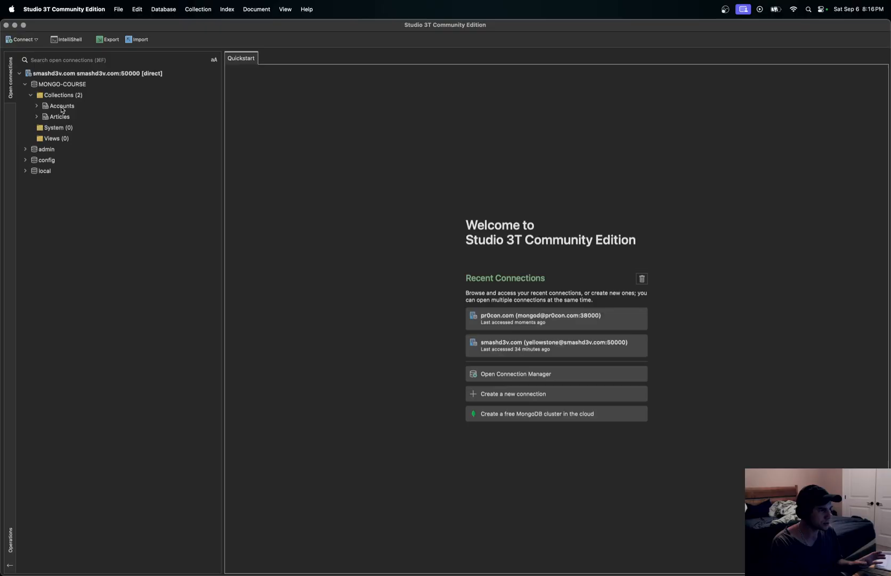
# - Run db.getCollection("Articles").find({}) in an IntelliShell on MONGO-COURSE
pyautogui.click(59, 117)
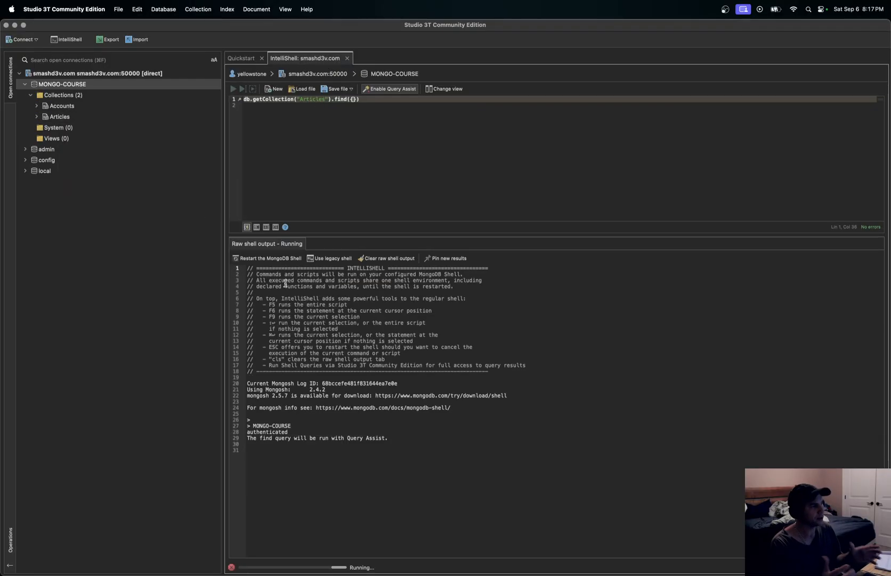
pyautogui.click(232, 88)
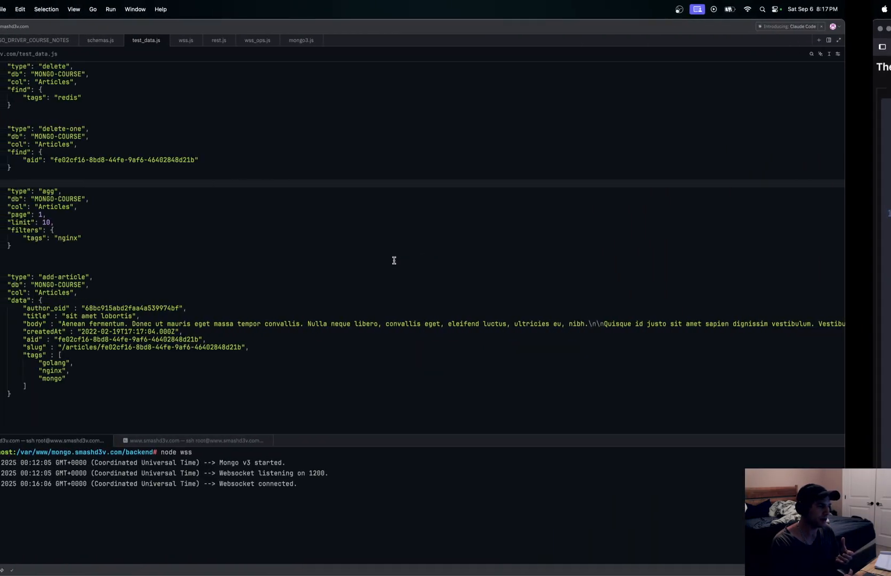
# - Review schemas.js from the BSON Types map up to the js-bson notes and imports
pyautogui.click(145, 40)
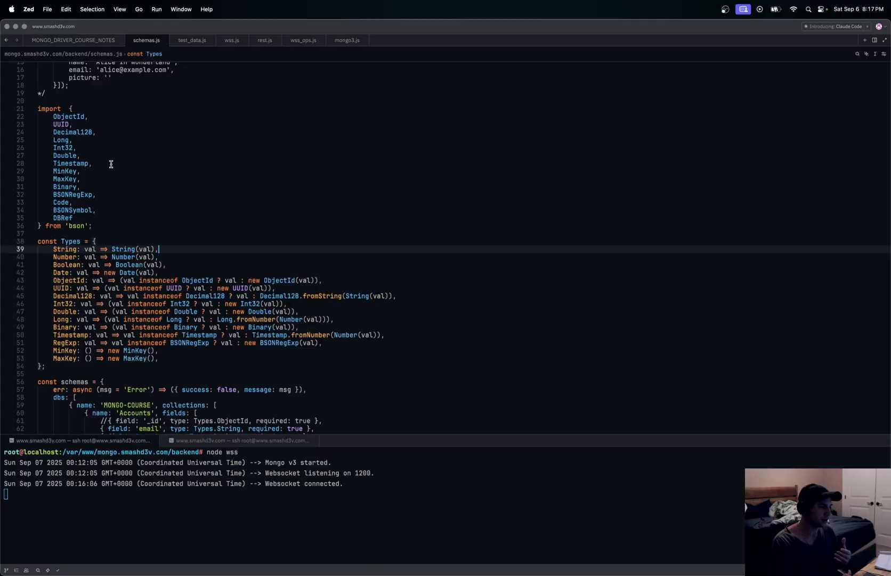
pyautogui.scroll(3)
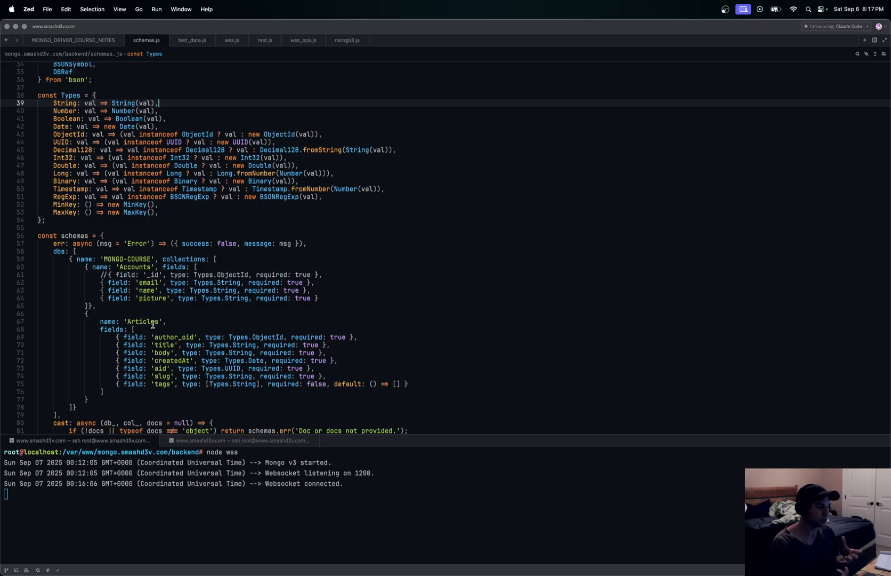
pyautogui.moveTo(167, 351)
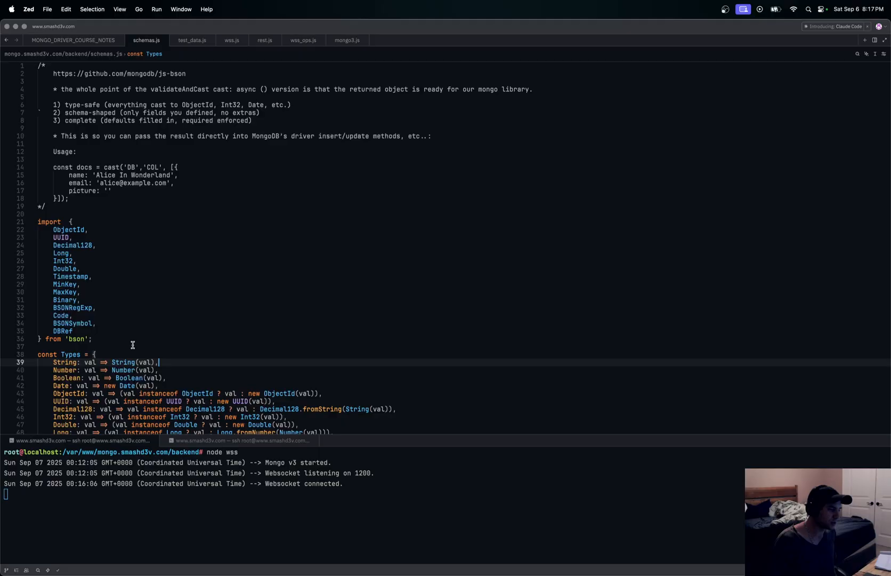
pyautogui.moveTo(204, 272)
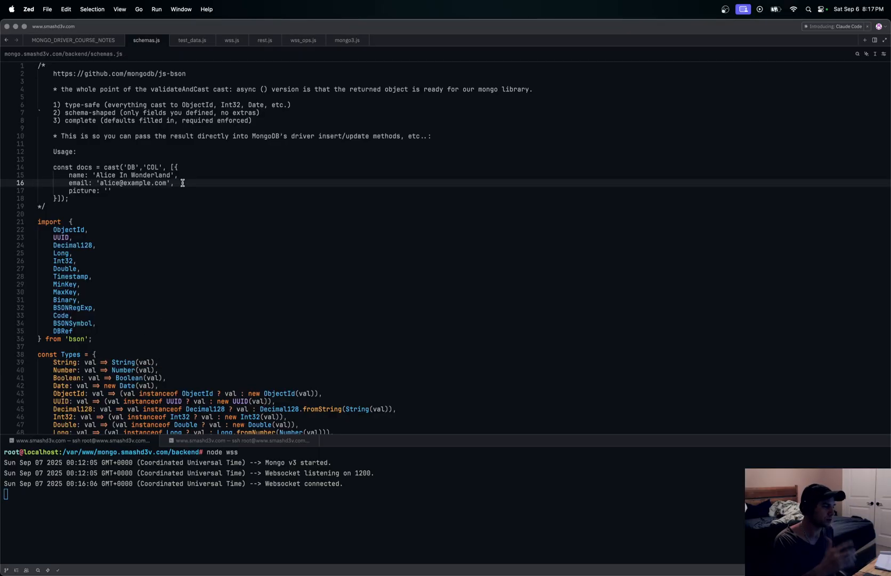
# - Select the Rest APIs & The Mongo Driver lesson in the Pr0con.com course player
pyautogui.click(306, 29)
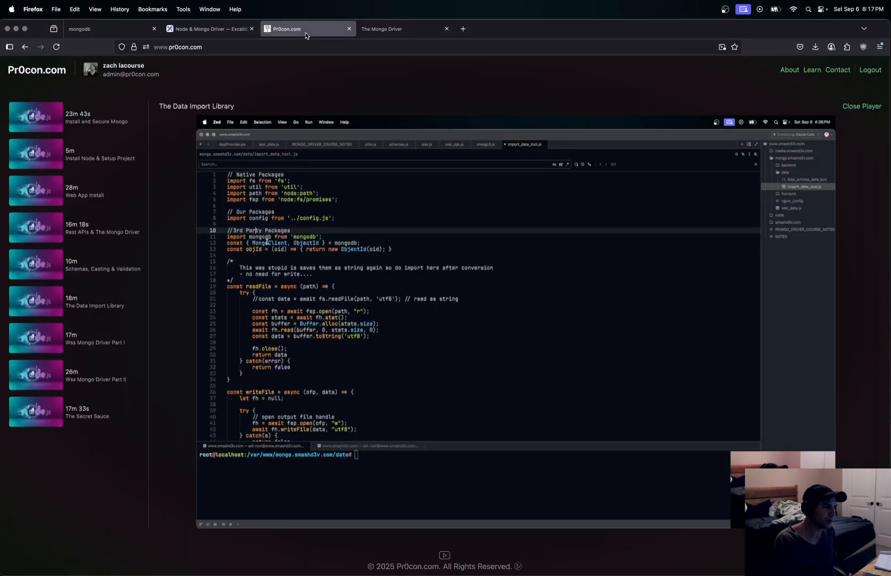
pyautogui.moveTo(78, 236)
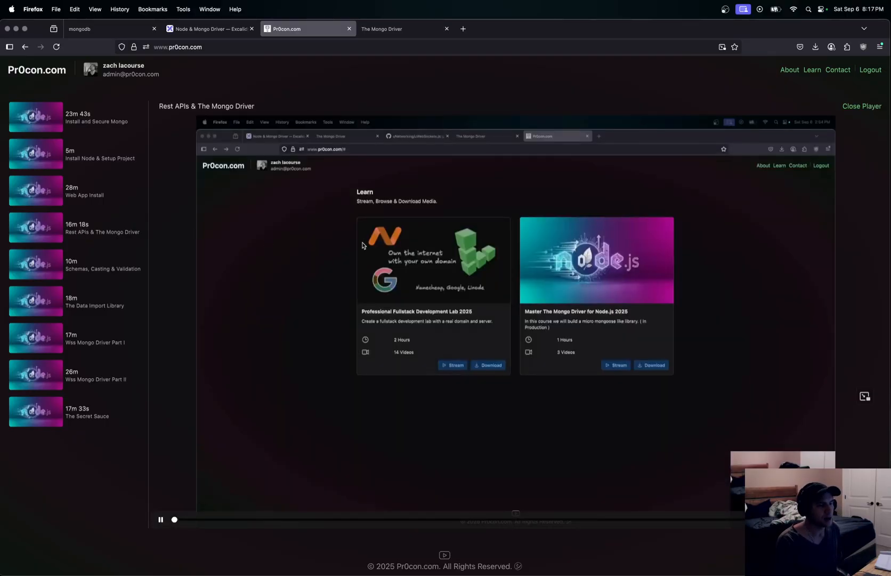
pyautogui.click(161, 519)
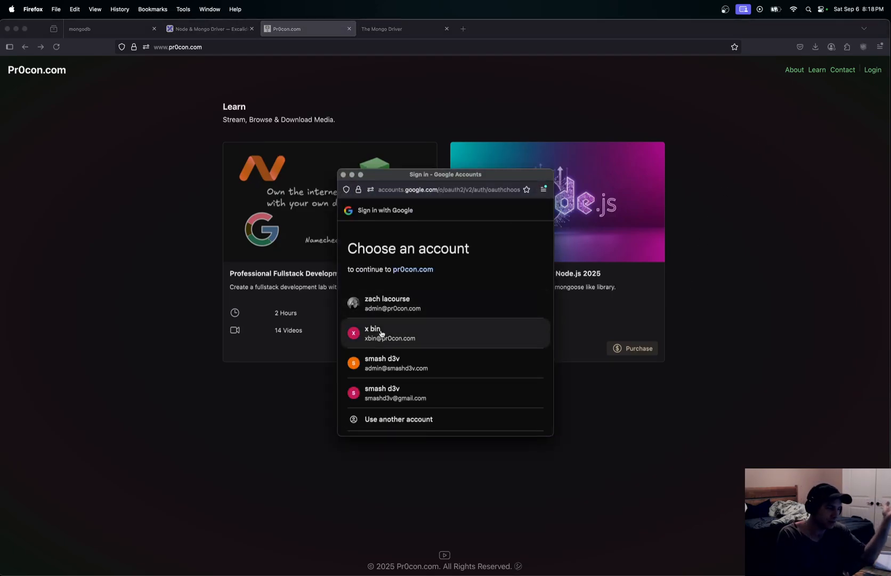
# - Sign in with the second Google account and start purchasing the Mongo Driver for Node.js course
pyautogui.click(388, 333)
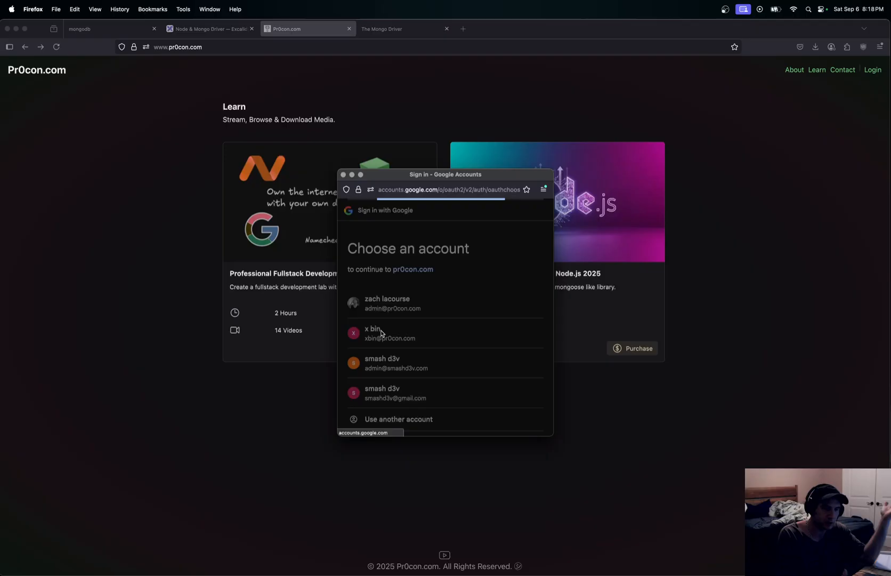
pyautogui.click(382, 334)
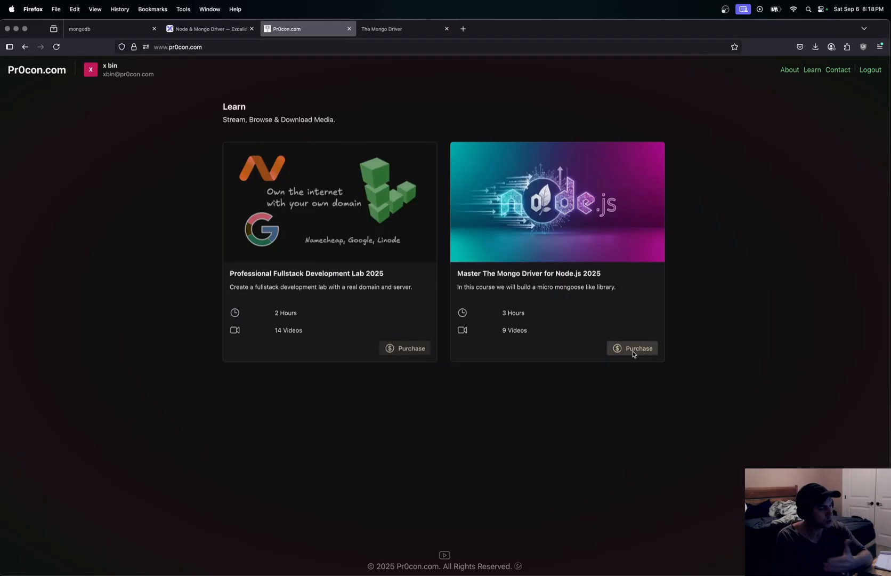
pyautogui.click(632, 347)
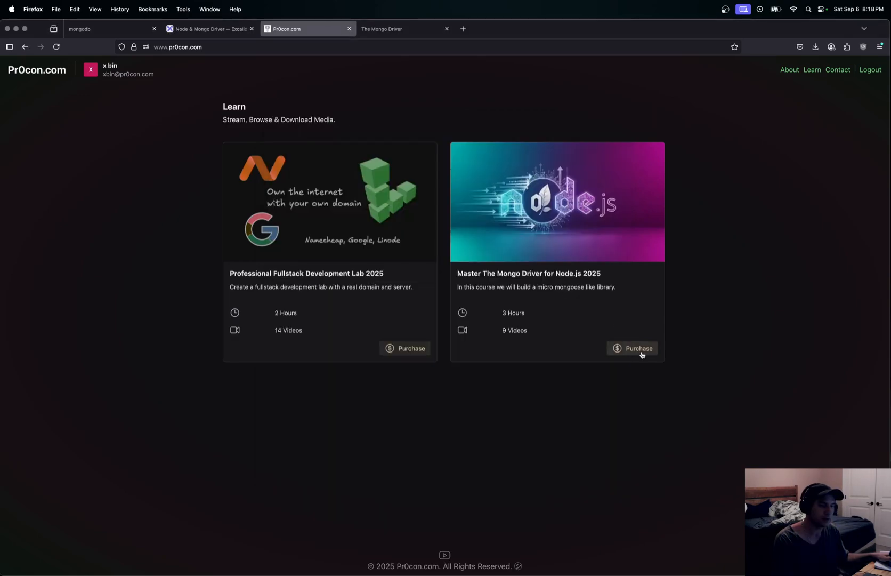
pyautogui.moveTo(528, 333)
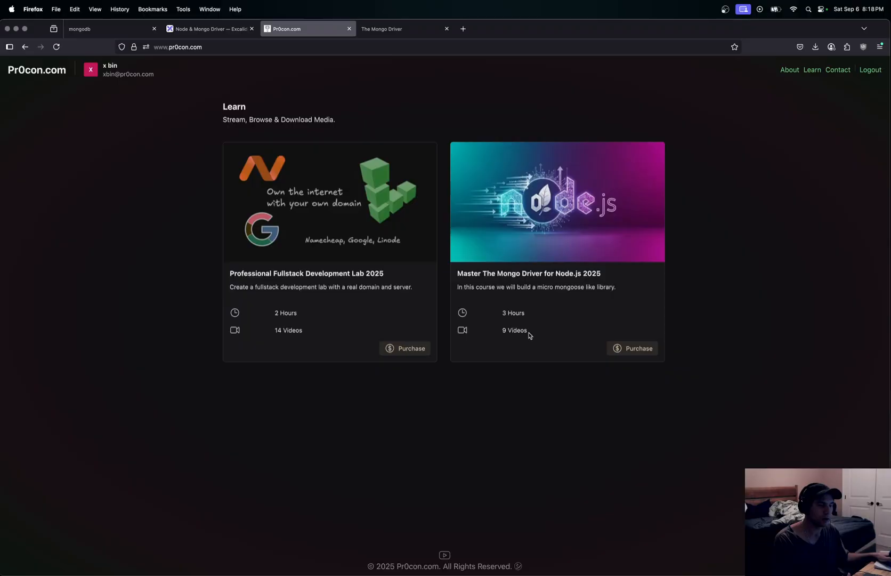
pyautogui.moveTo(870, 69)
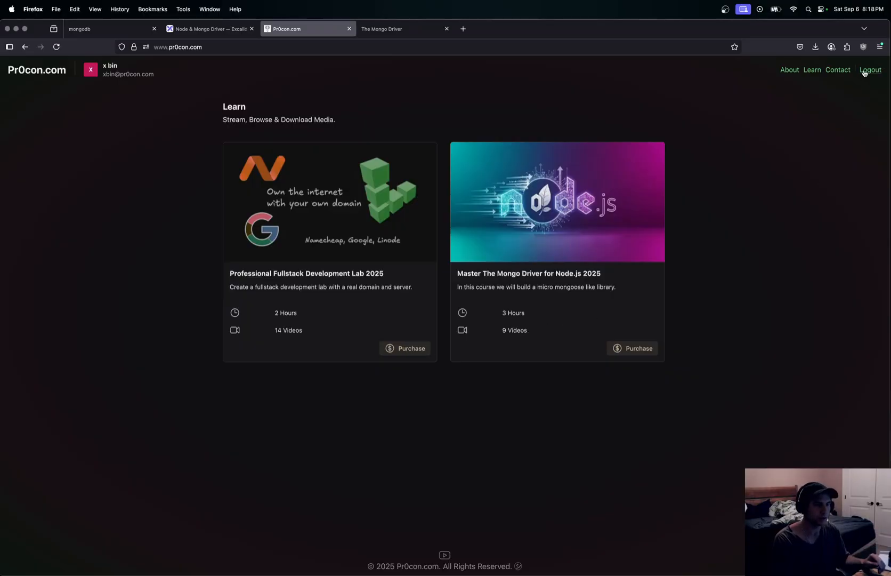
# - Log out, sign back in as the original account, download the Mongo Driver course zip and retry it
pyautogui.click(871, 69)
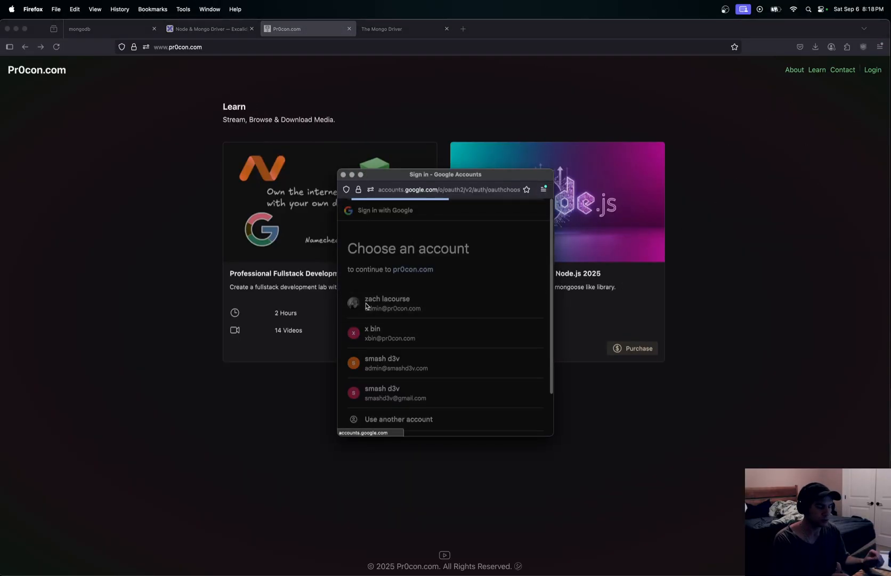
pyautogui.click(387, 303)
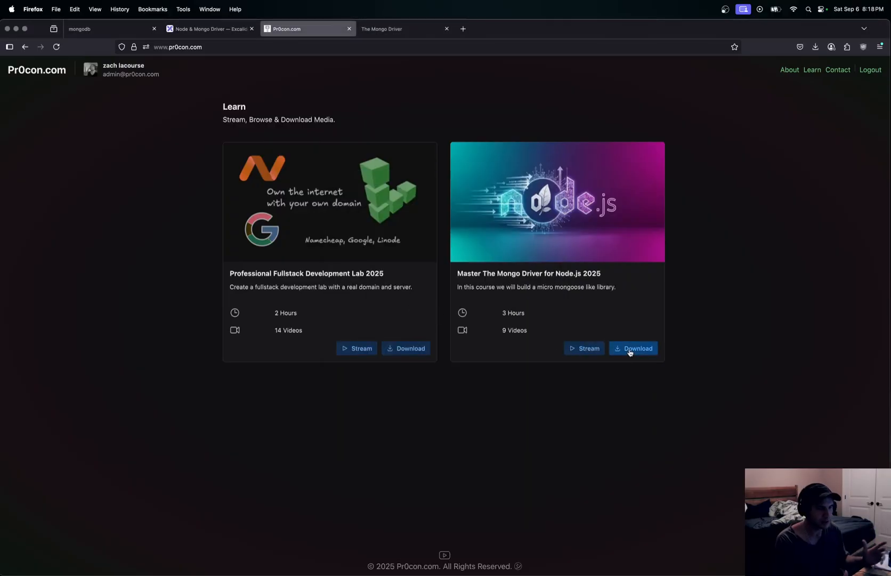
pyautogui.click(632, 348)
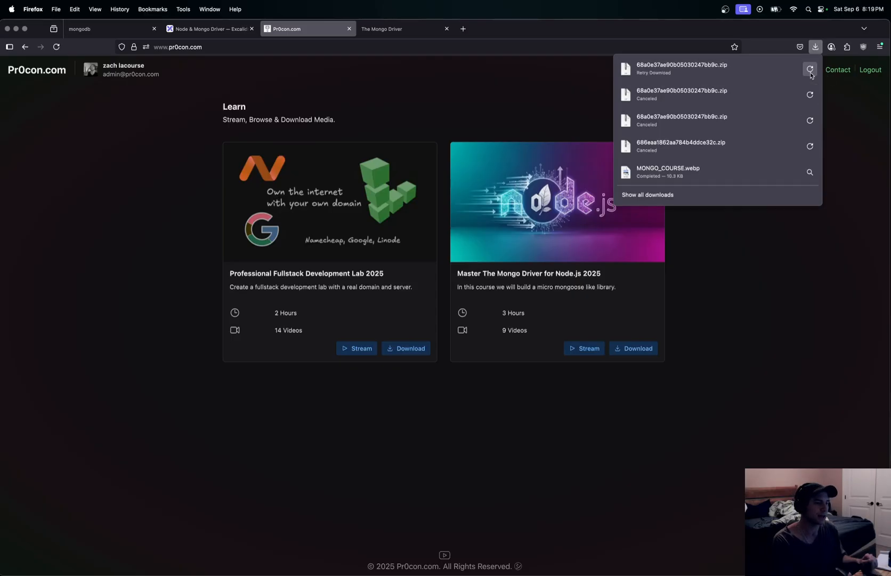
pyautogui.click(404, 28)
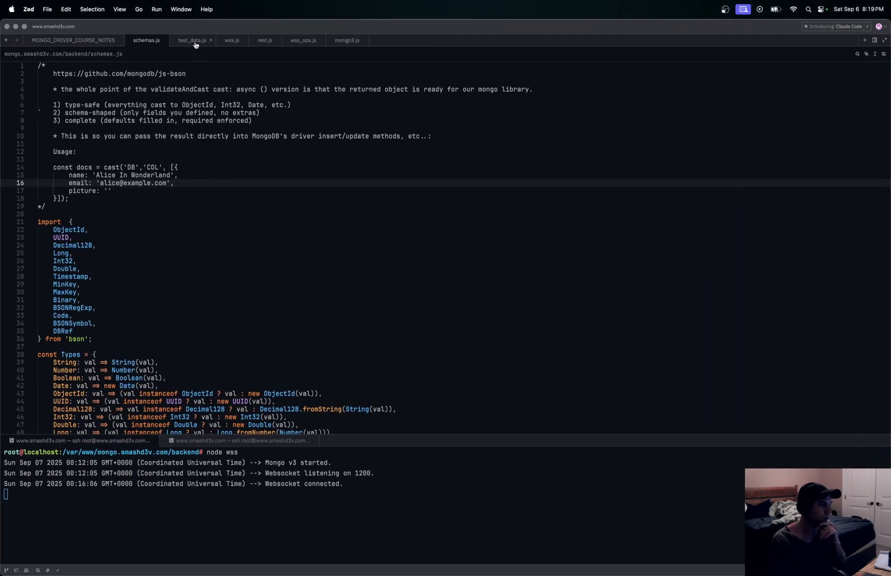
# - Show test_data.js scrolled to the update, update-one and find-one-and-update payloads
pyautogui.click(192, 40)
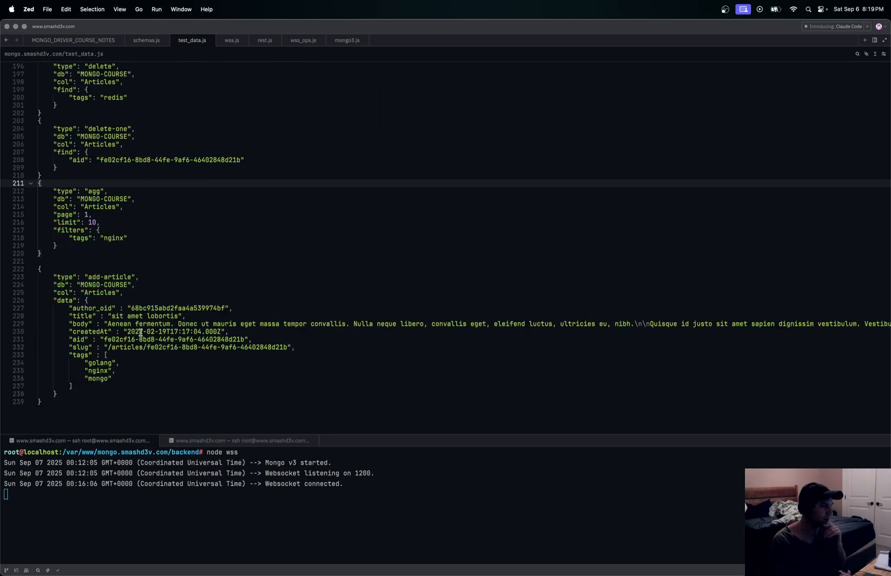
pyautogui.scroll(3)
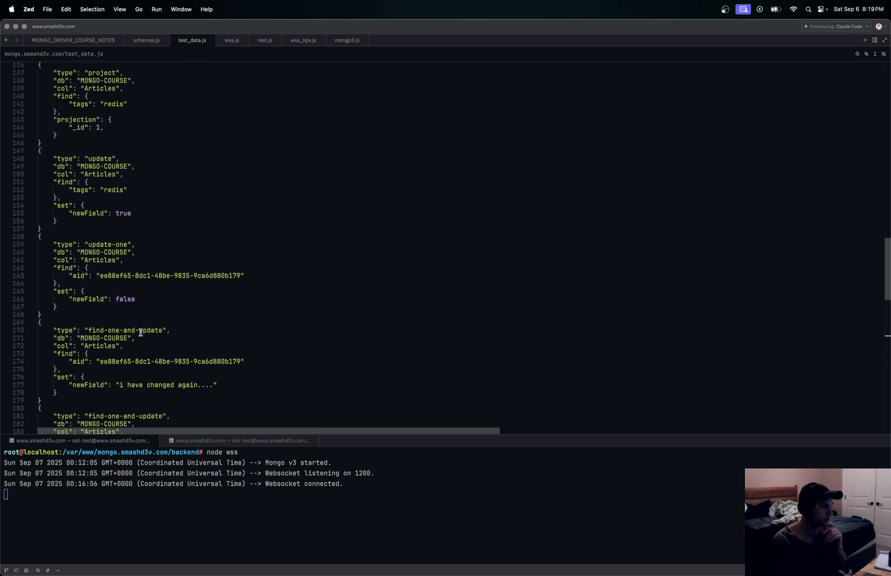